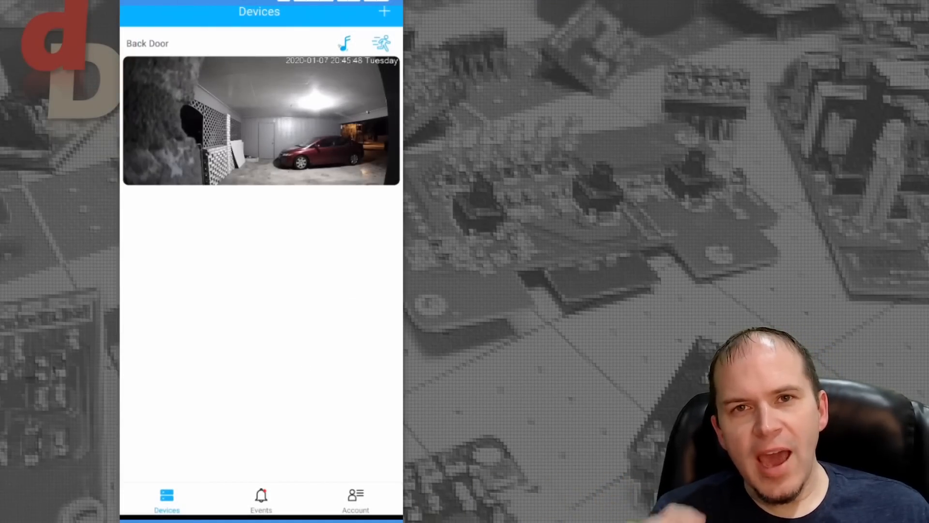
Open the Back Door doorbell's live view and switch to the four-camera grid and back to single view.
{"action": "left_click", "coordinate": [384, 12]}
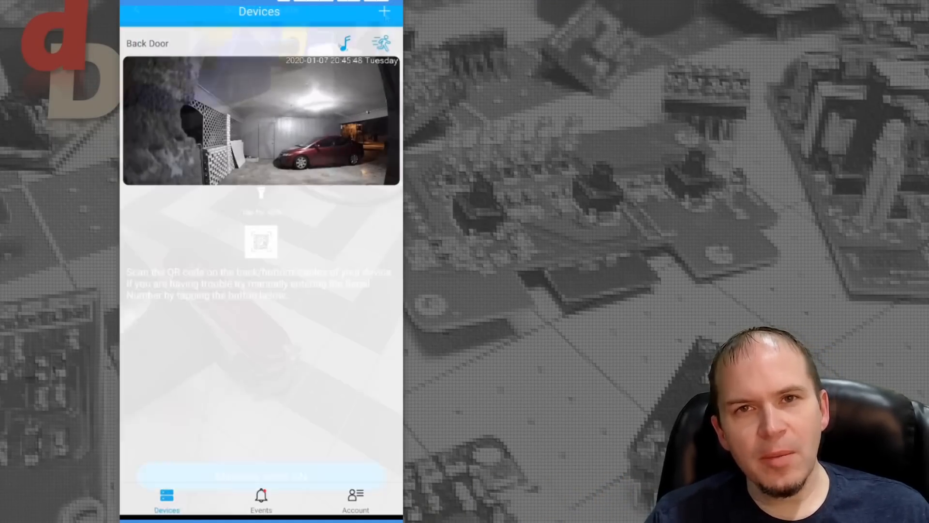
{"action": "left_click", "coordinate": [384, 11]}
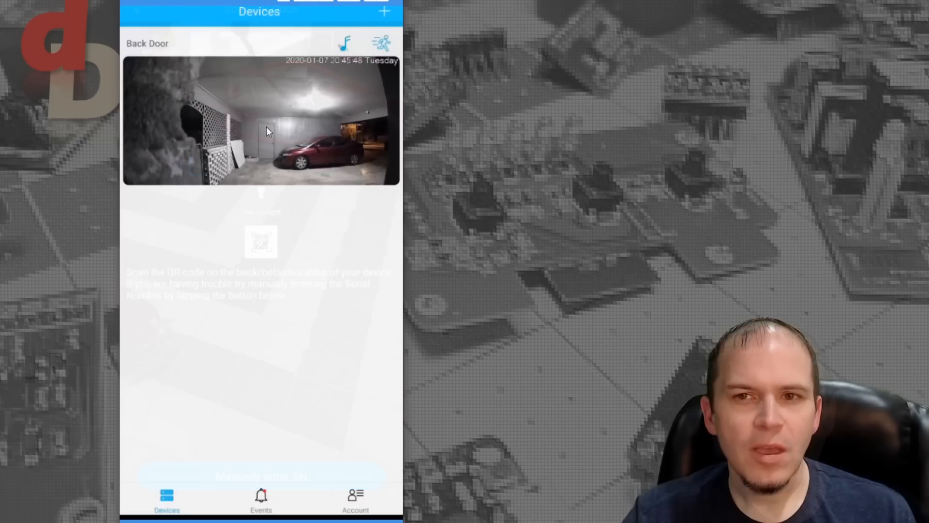
{"action": "left_click", "coordinate": [261, 120]}
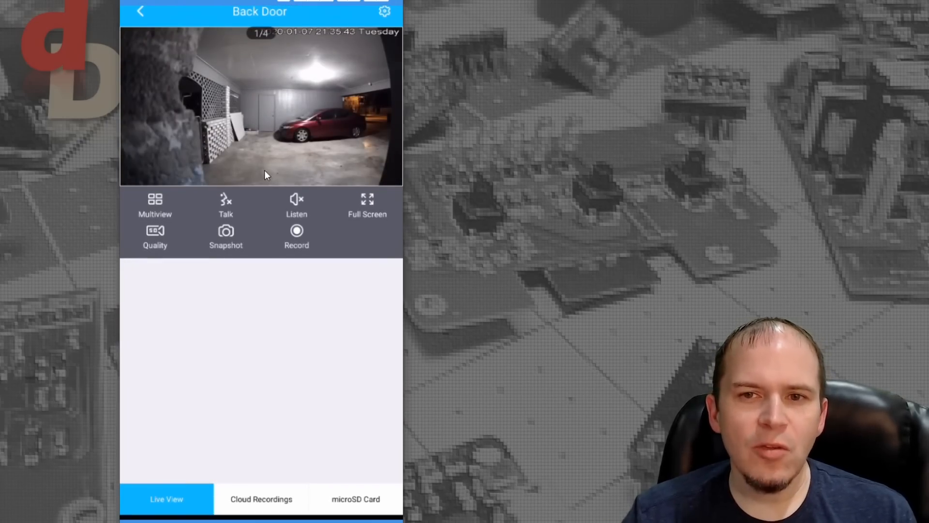
{"action": "left_click", "coordinate": [154, 204]}
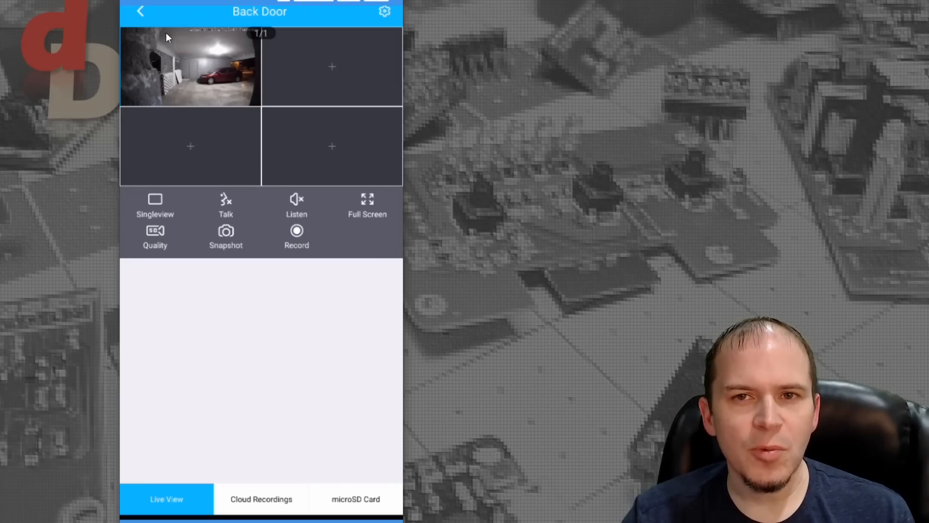
{"action": "left_click", "coordinate": [155, 205]}
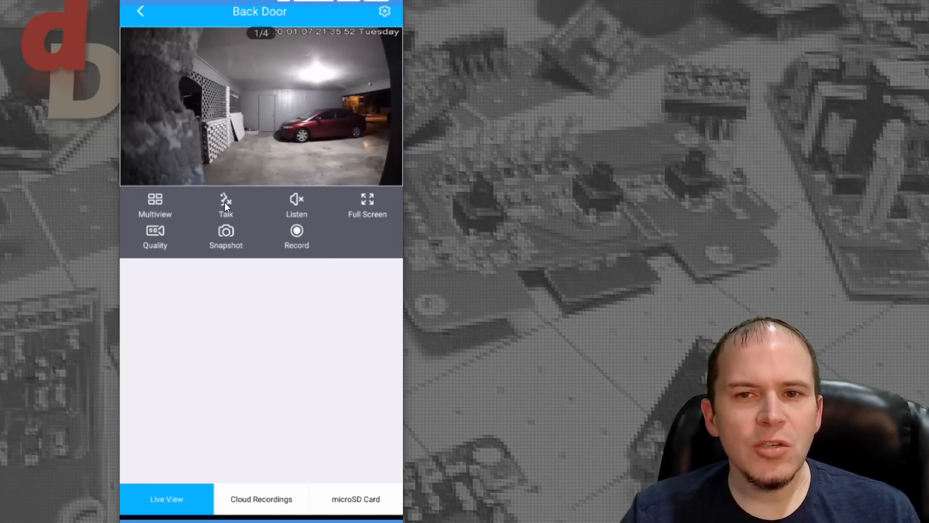
Start two-way talk, toggle listening to the doorbell audio on and off, then go to its settings.
{"action": "left_click", "coordinate": [155, 235]}
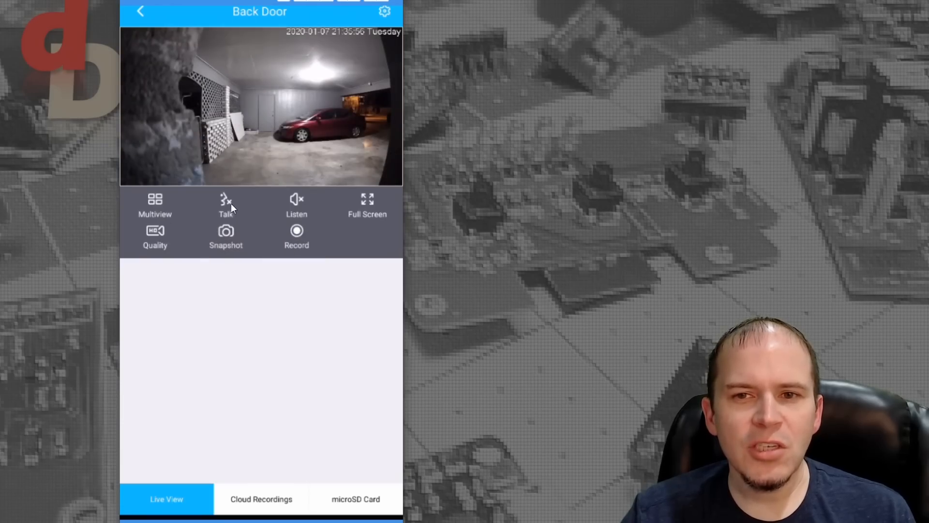
{"action": "left_click", "coordinate": [296, 204]}
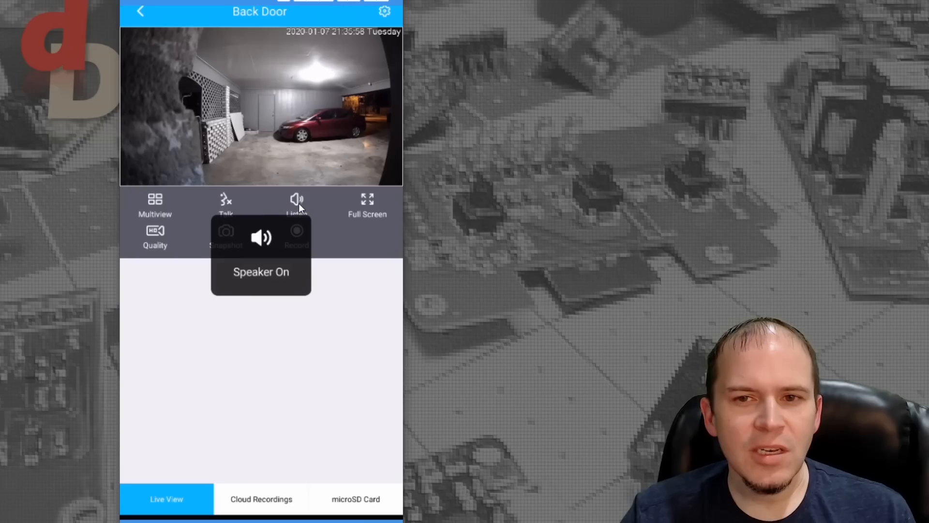
{"action": "left_click", "coordinate": [297, 204]}
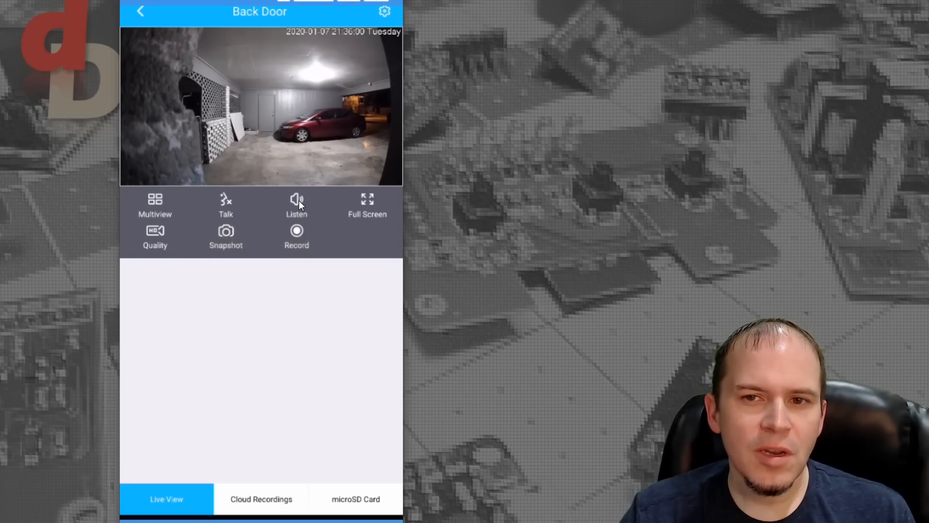
{"action": "left_click", "coordinate": [296, 204]}
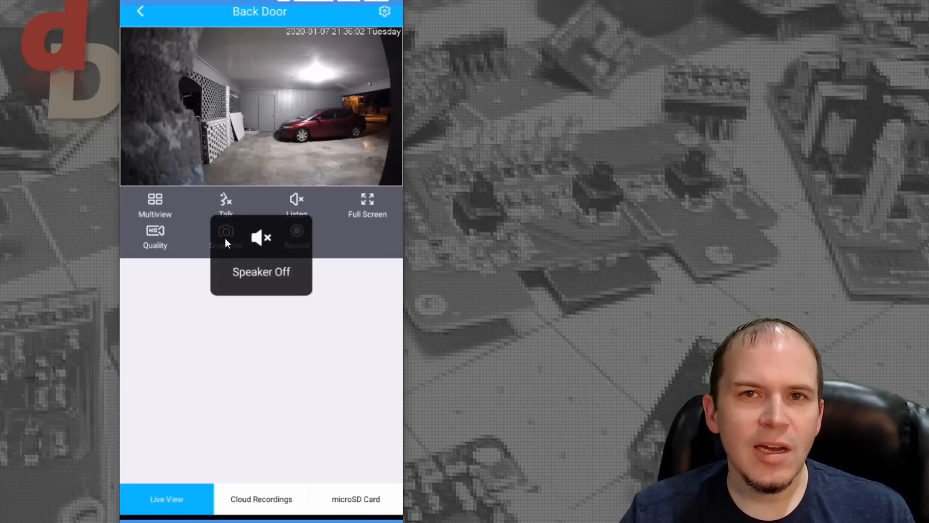
{"action": "left_click", "coordinate": [367, 204]}
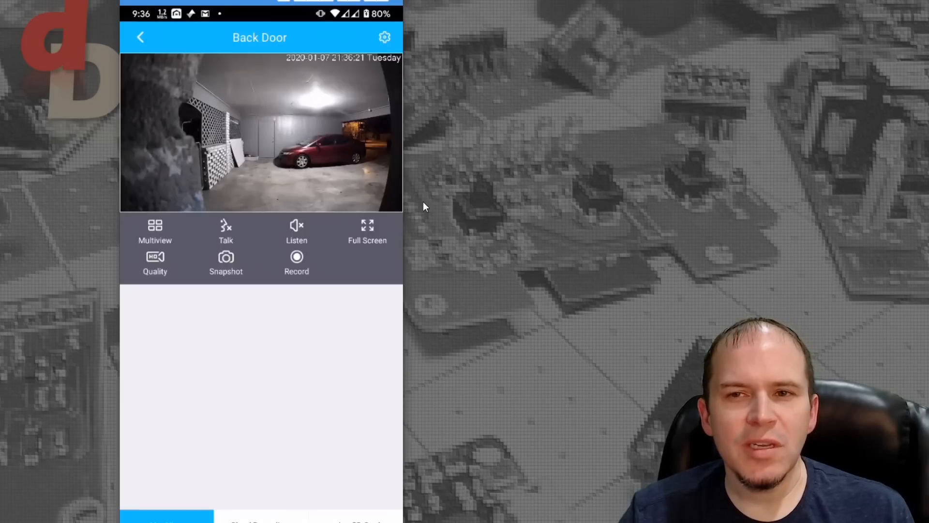
{"action": "left_click", "coordinate": [384, 37]}
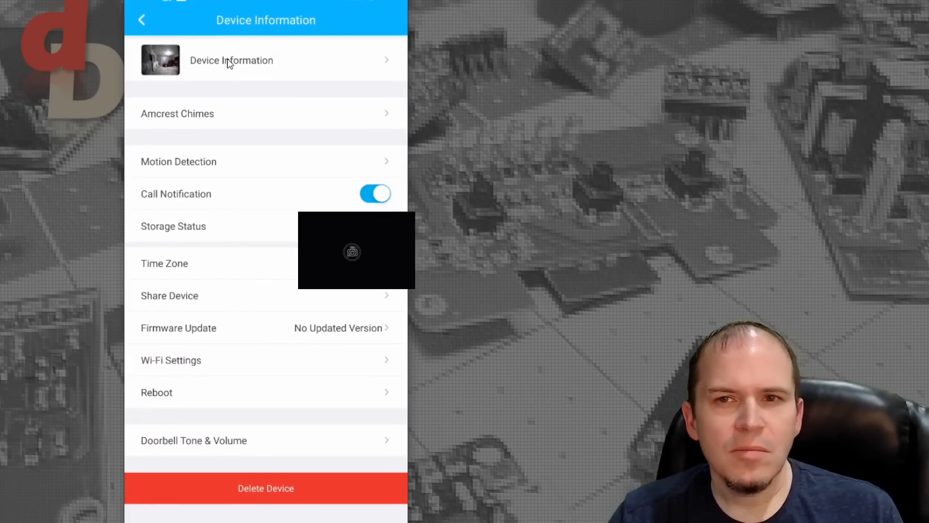
Under Amcrest Chimes, set the linked existing chime to Digital Chime and return to Device Information.
{"action": "left_click", "coordinate": [231, 60]}
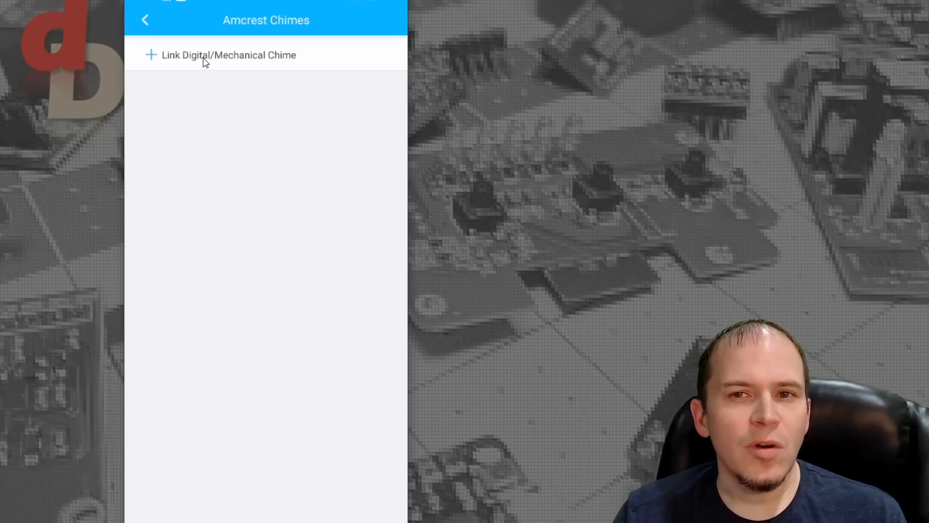
{"action": "left_click", "coordinate": [227, 54]}
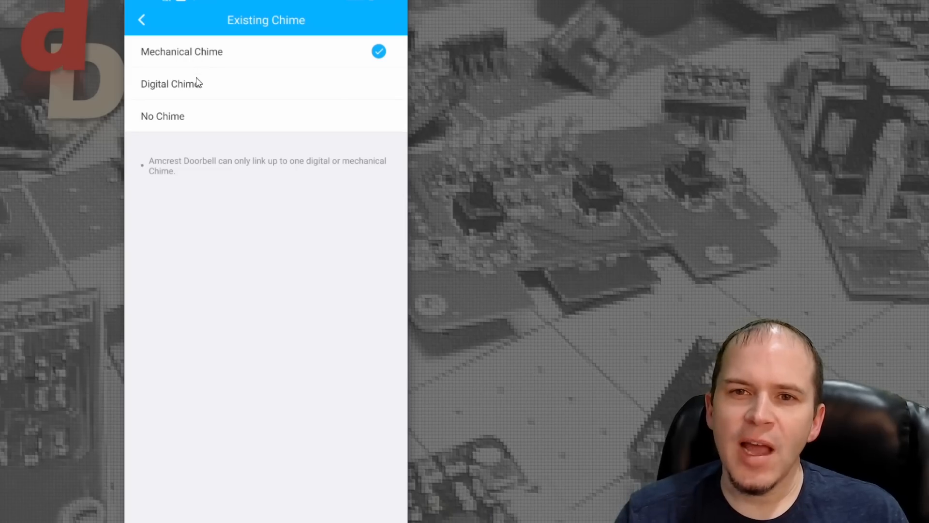
{"action": "left_click", "coordinate": [179, 83]}
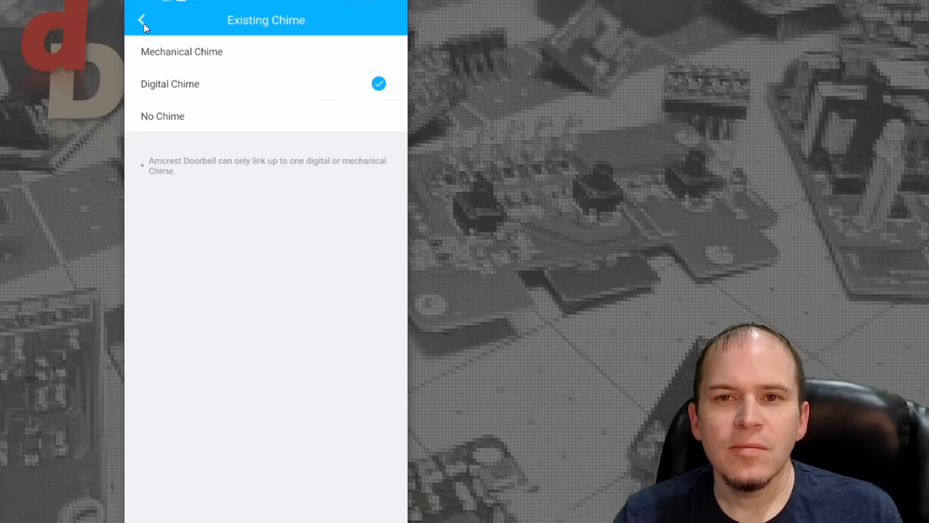
{"action": "left_click", "coordinate": [142, 20]}
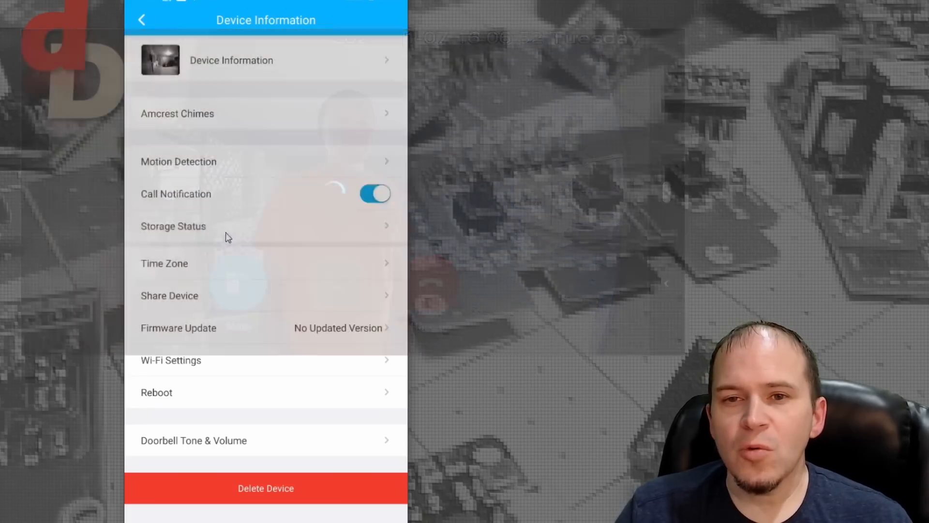
{"action": "left_click", "coordinate": [173, 226]}
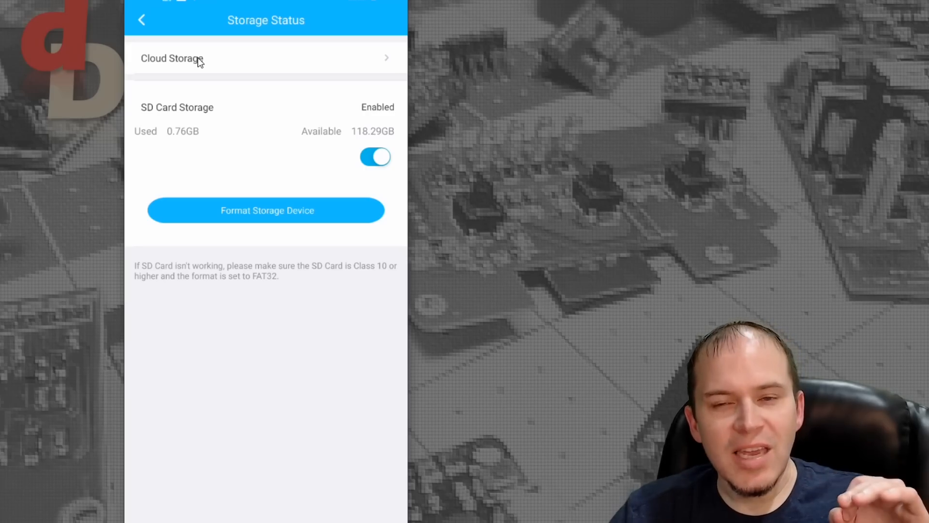
{"action": "left_click", "coordinate": [172, 59]}
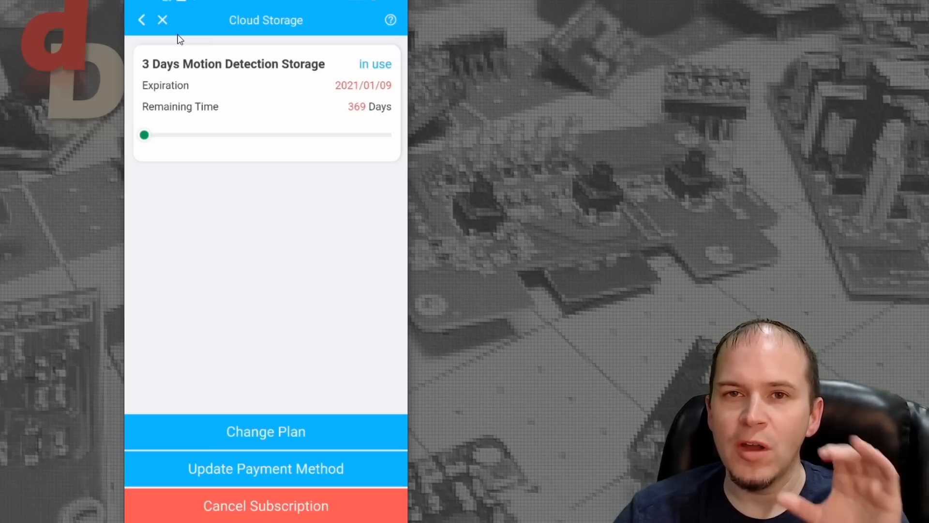
{"action": "left_click", "coordinate": [143, 19]}
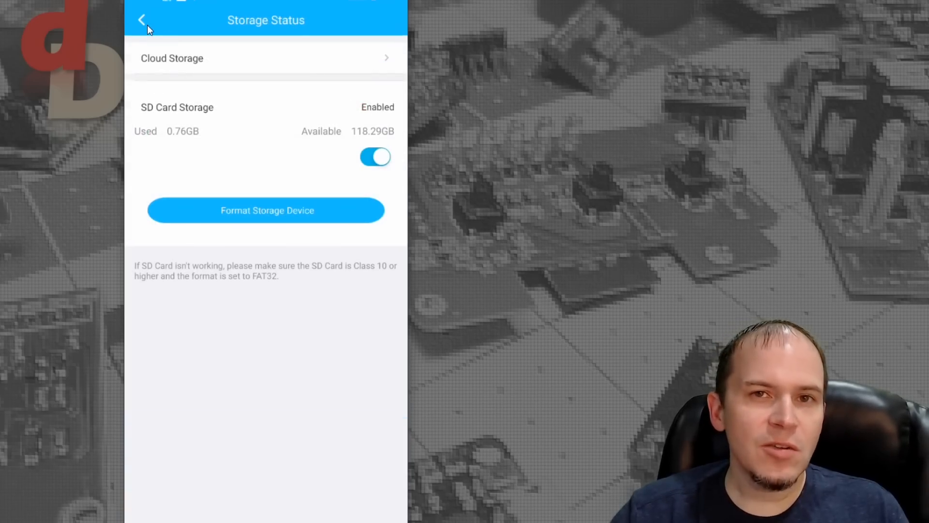
{"action": "left_click", "coordinate": [143, 19]}
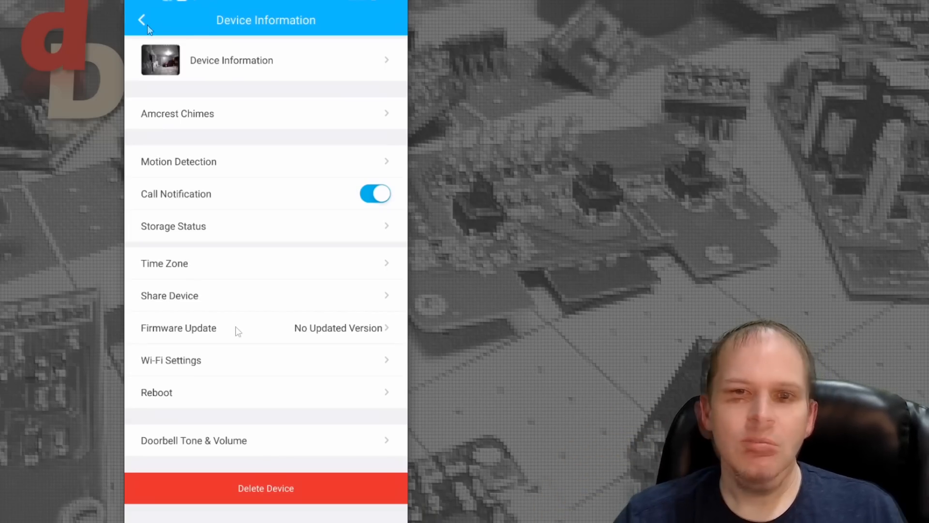
{"action": "mouse_move", "coordinate": [212, 387]}
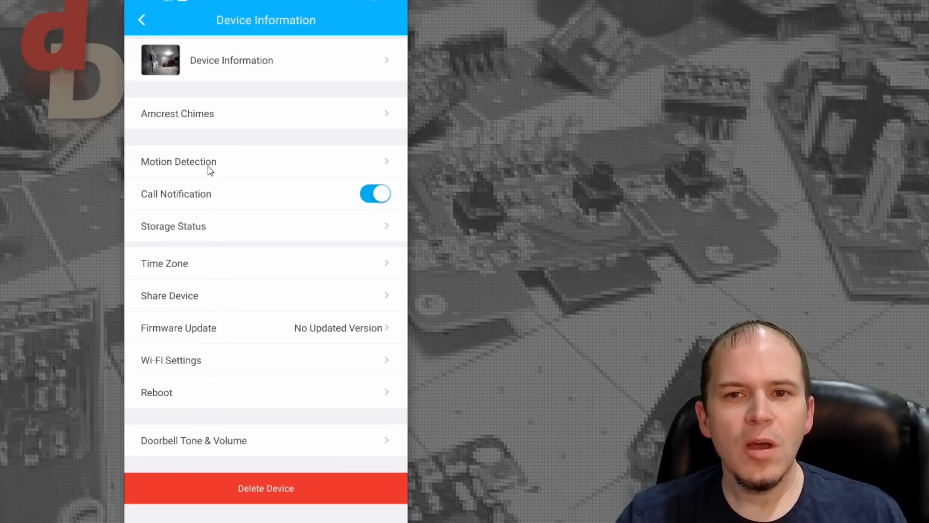
{"action": "left_click", "coordinate": [178, 161]}
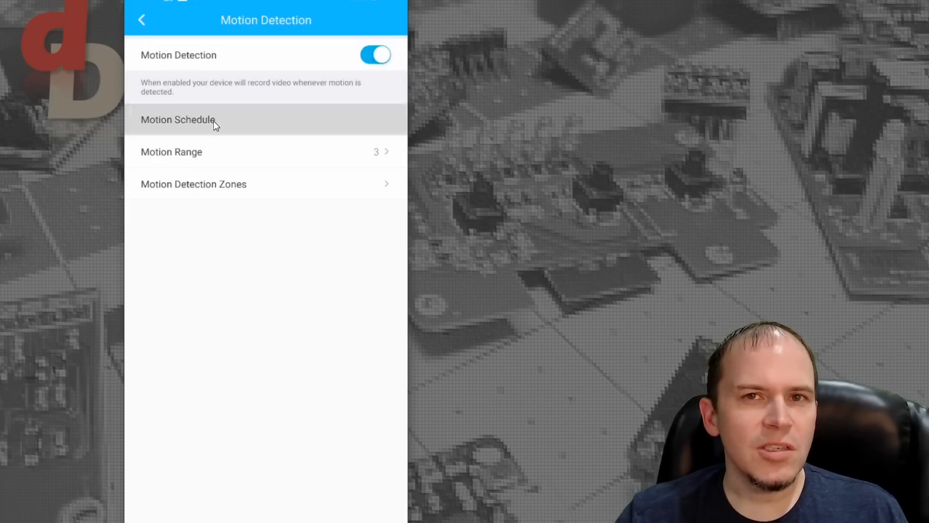
View the motion schedule, back out leaving motion range at level 3, and open Motion Detection Zones.
{"action": "left_click", "coordinate": [178, 119]}
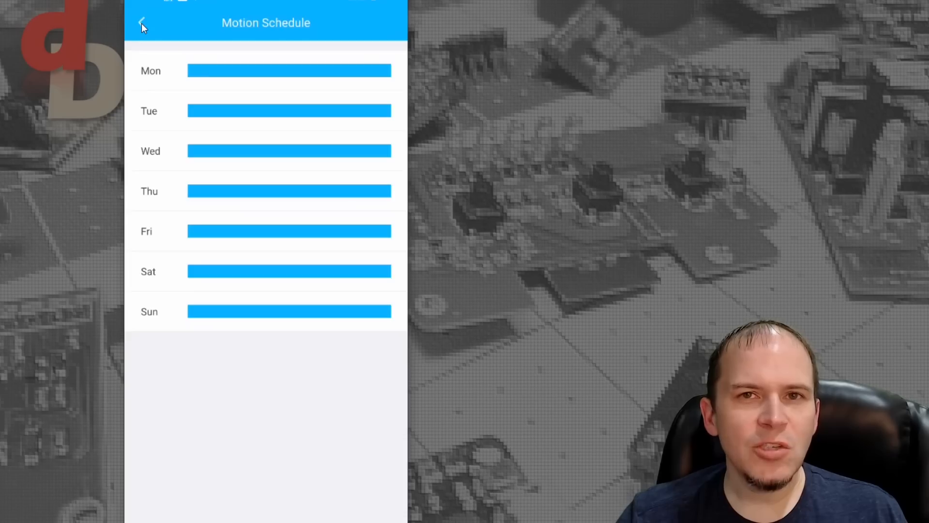
{"action": "left_click", "coordinate": [142, 27]}
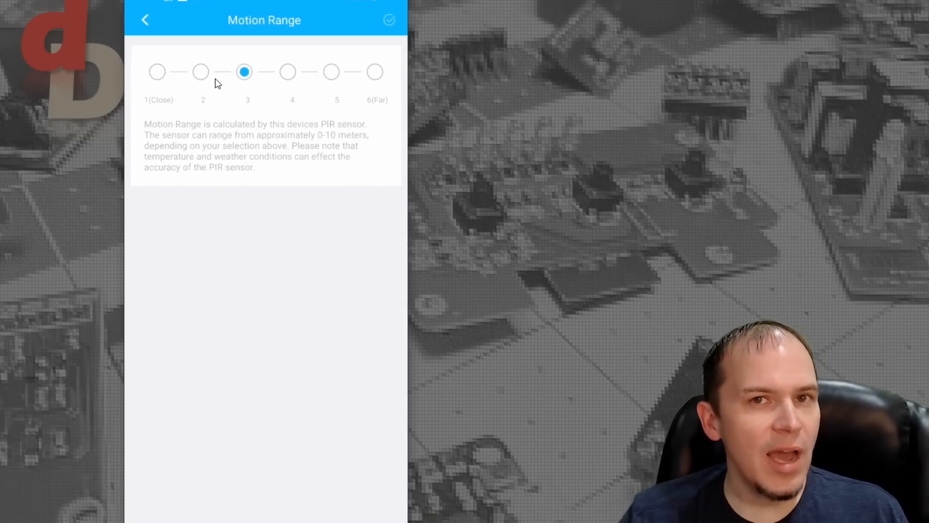
{"action": "left_click", "coordinate": [145, 19]}
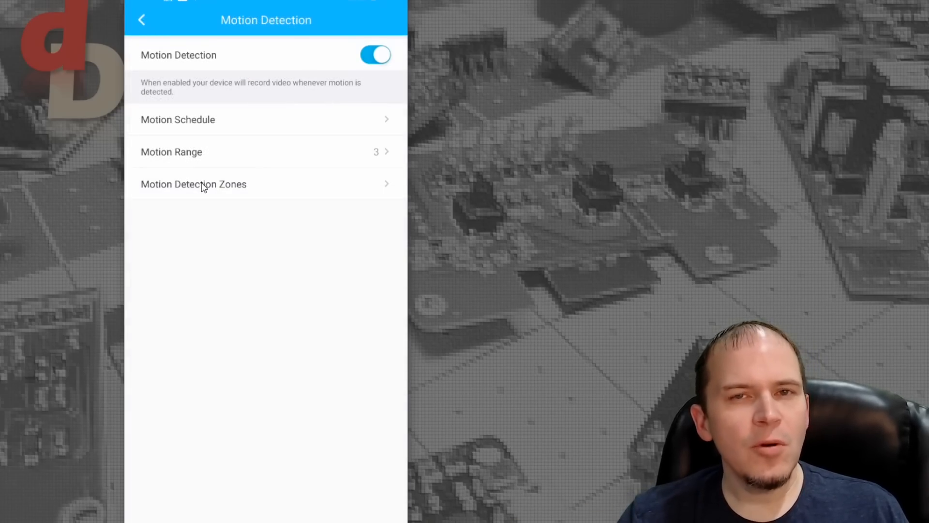
{"action": "left_click", "coordinate": [193, 184]}
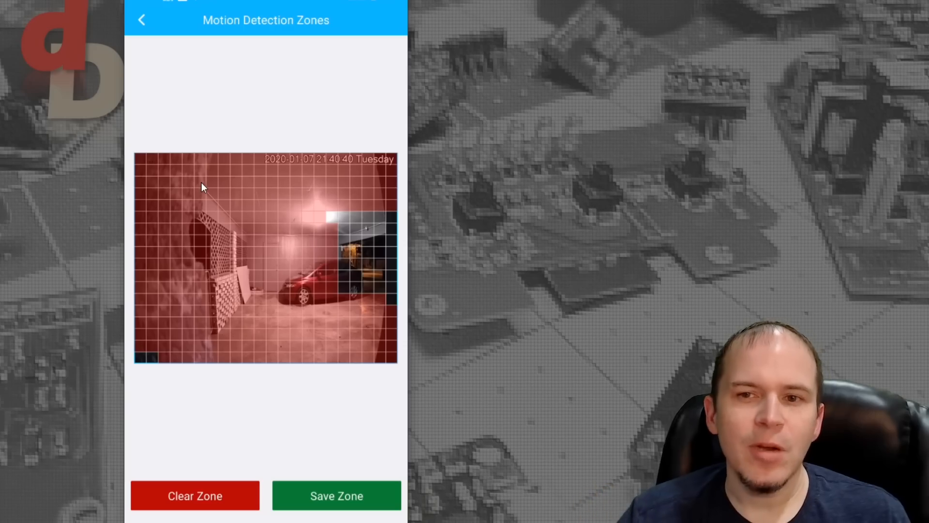
{"action": "mouse_move", "coordinate": [331, 236]}
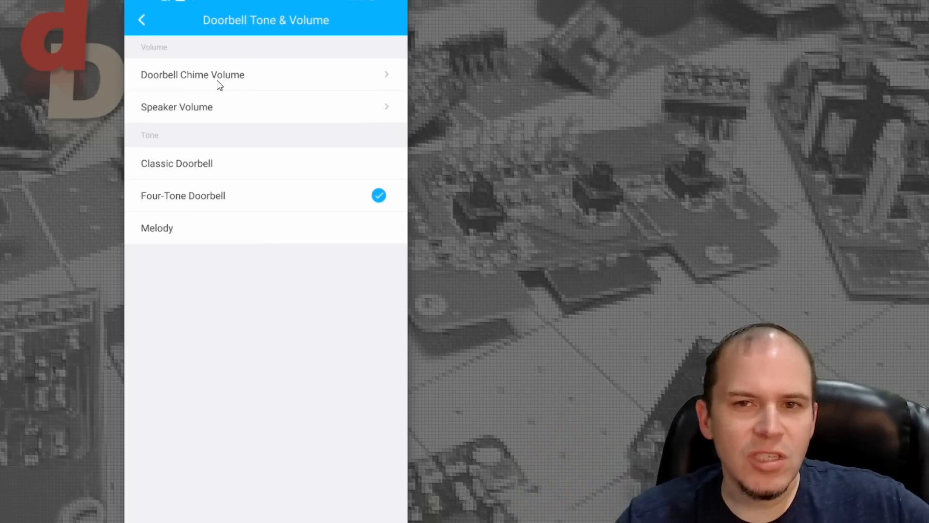
{"action": "mouse_move", "coordinate": [225, 132]}
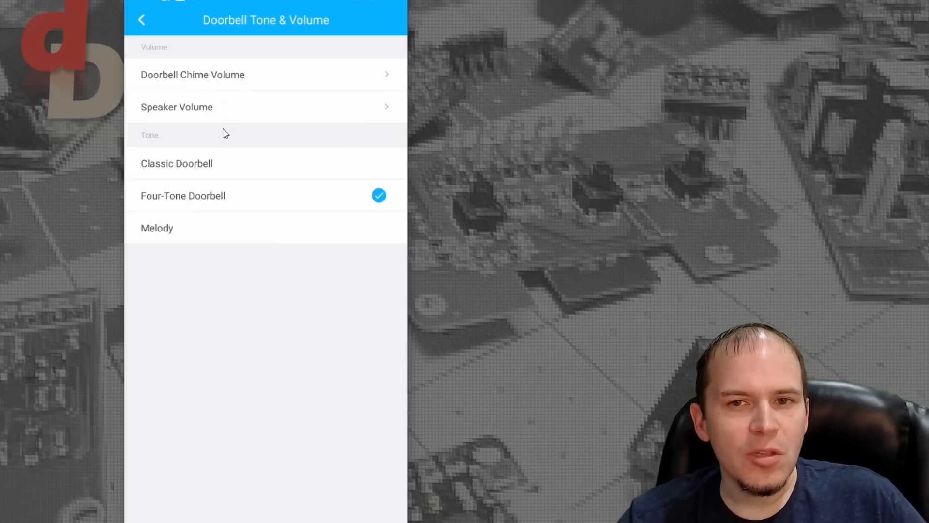
{"action": "mouse_move", "coordinate": [220, 184]}
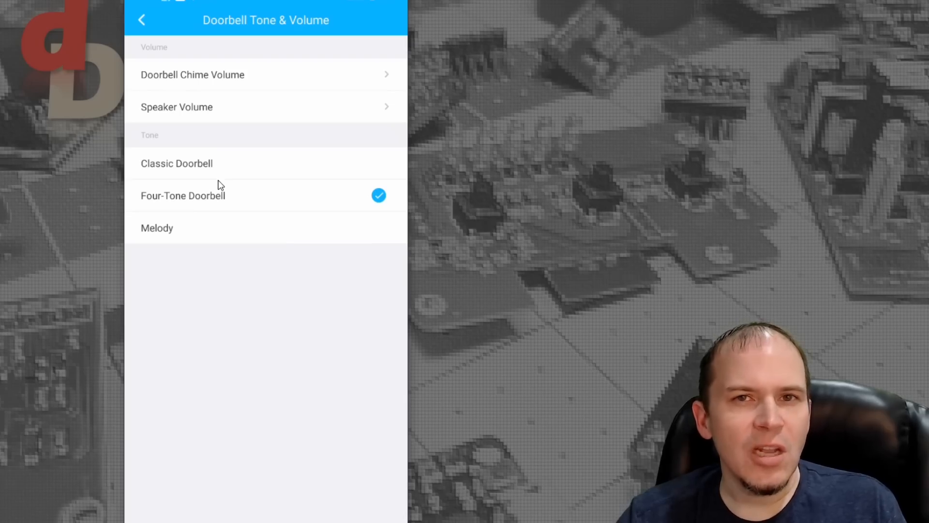
{"action": "mouse_move", "coordinate": [192, 214]}
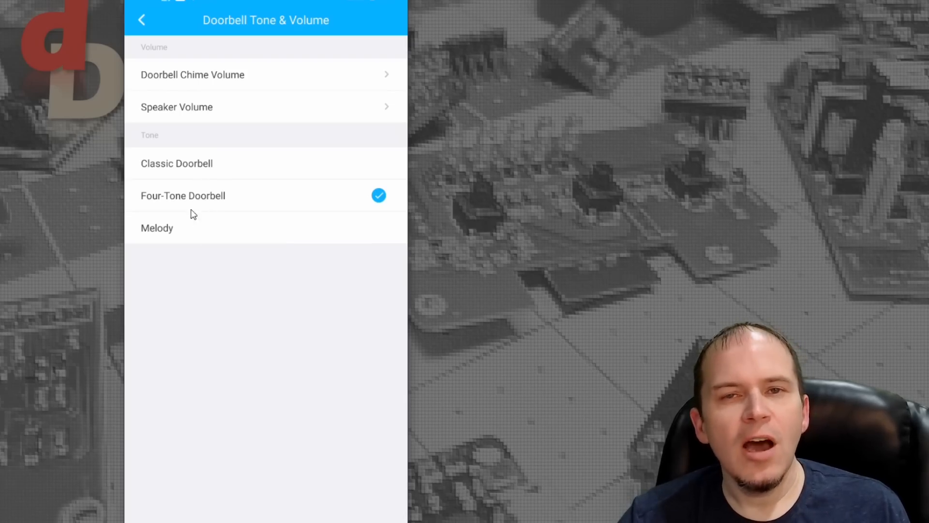
{"action": "mouse_move", "coordinate": [179, 109]}
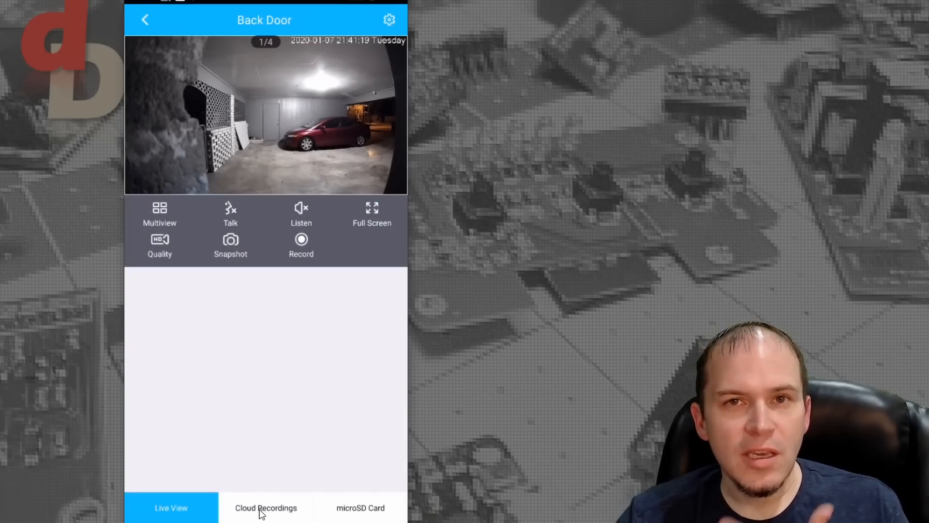
Play the early-morning cloud clip, then play microSD card clips from the timeline.
{"action": "left_click", "coordinate": [265, 507]}
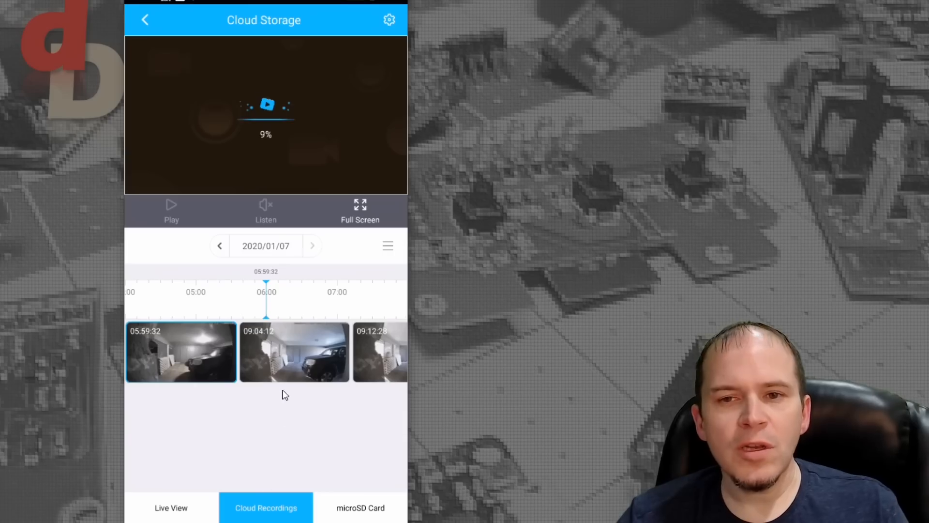
{"action": "left_click", "coordinate": [172, 212]}
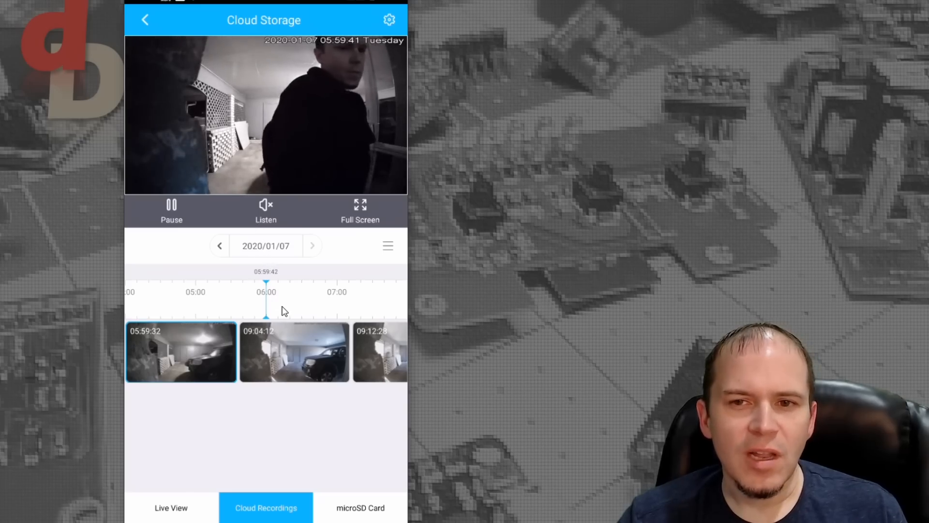
{"action": "left_click", "coordinate": [360, 508]}
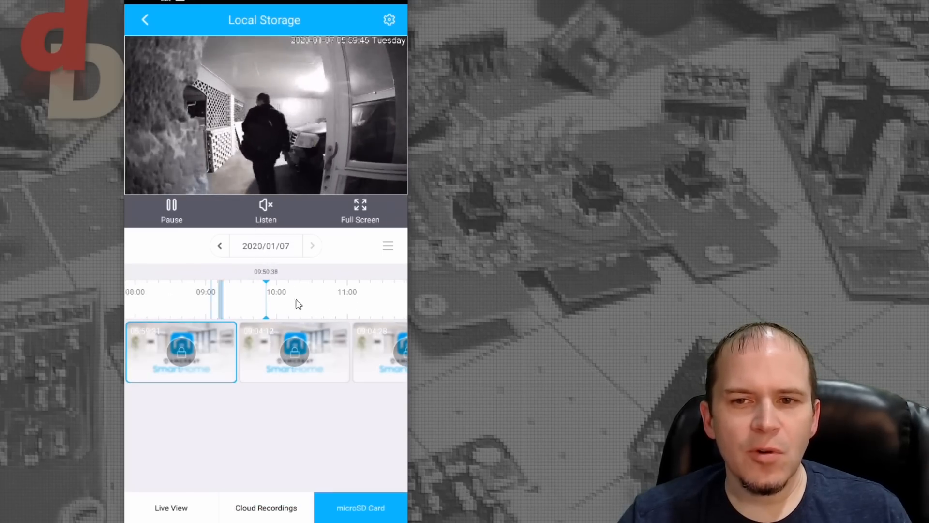
{"action": "left_click", "coordinate": [350, 352]}
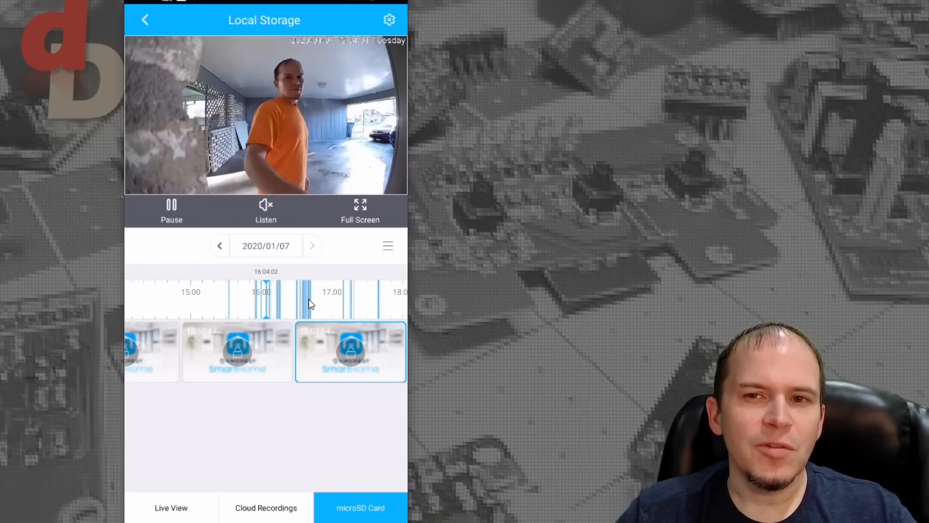
{"action": "left_click", "coordinate": [360, 508]}
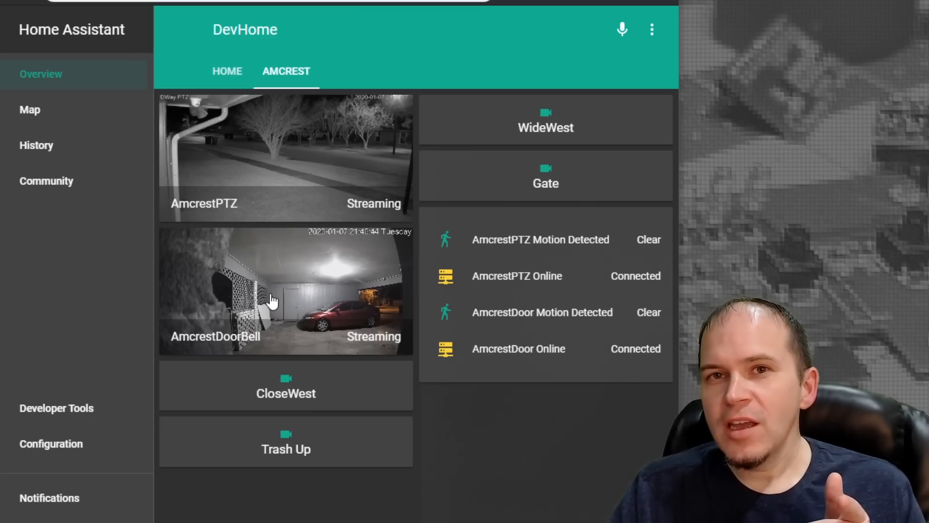
Enlarge the AmcrestDoorBell live stream, close it, and show the AmcrestDoor Online history.
{"action": "left_click", "coordinate": [285, 290]}
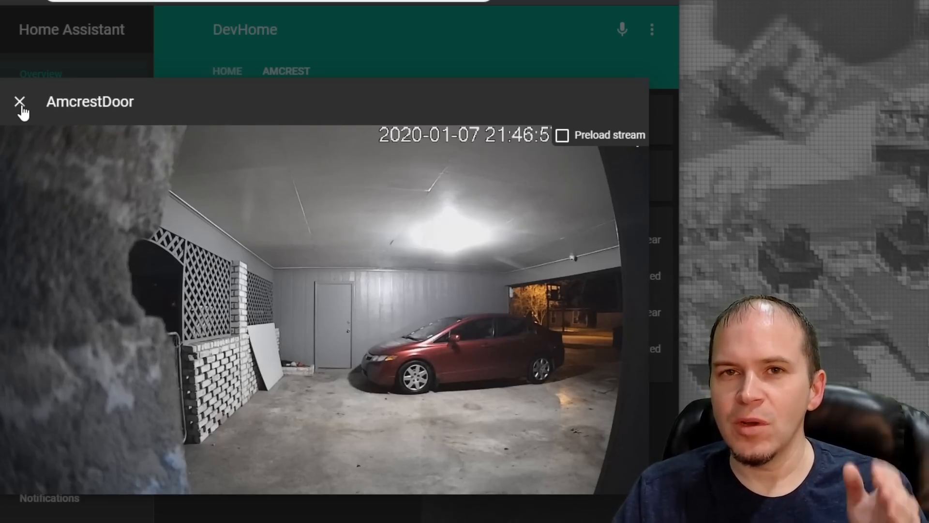
{"action": "left_click", "coordinate": [20, 101]}
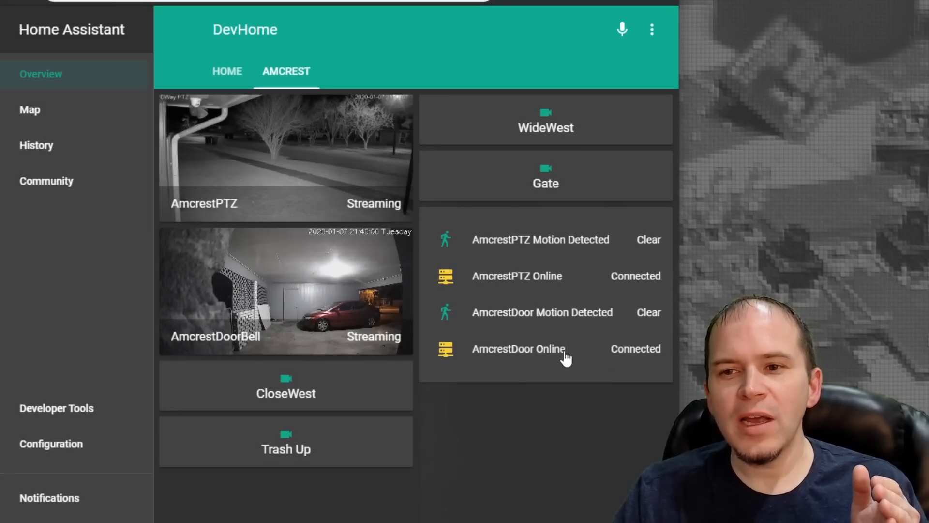
{"action": "mouse_move", "coordinate": [533, 355]}
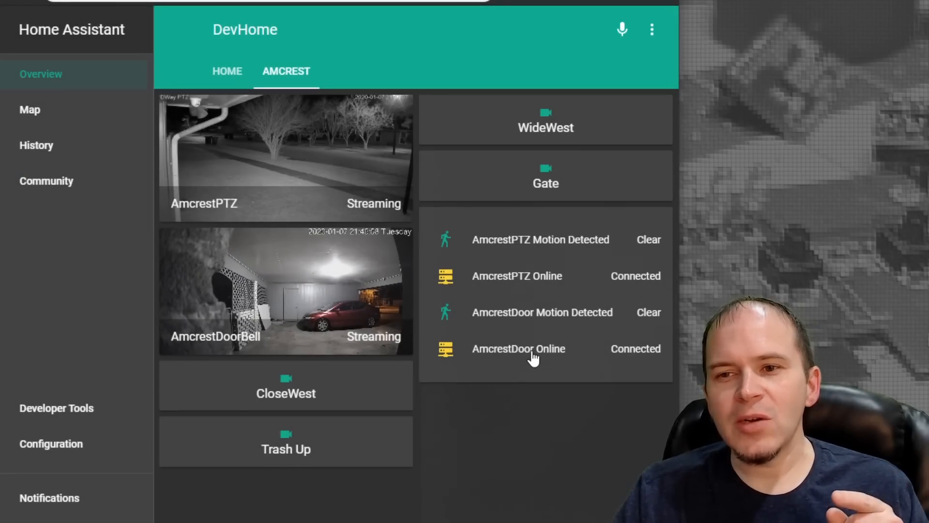
{"action": "left_click", "coordinate": [517, 349]}
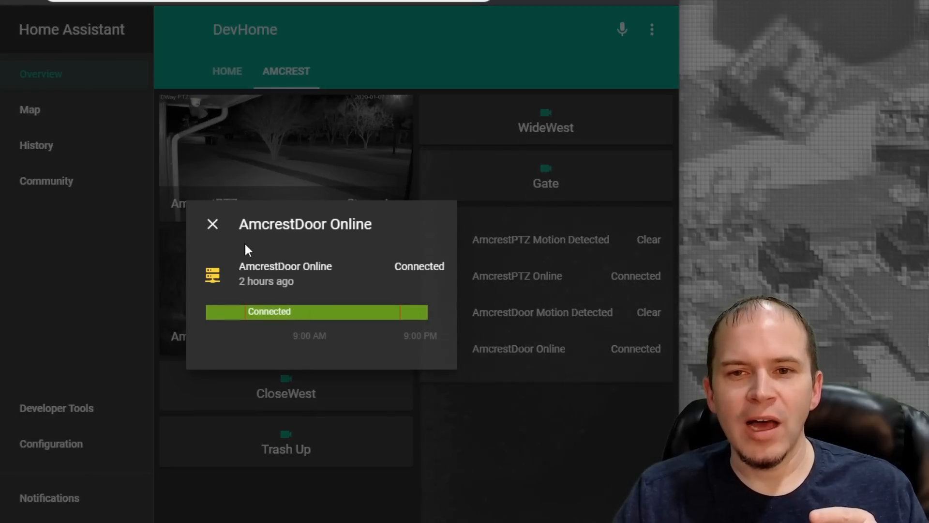
Close the connection history and view the AmcrestDoor Motion Detected history.
{"action": "left_click", "coordinate": [212, 224]}
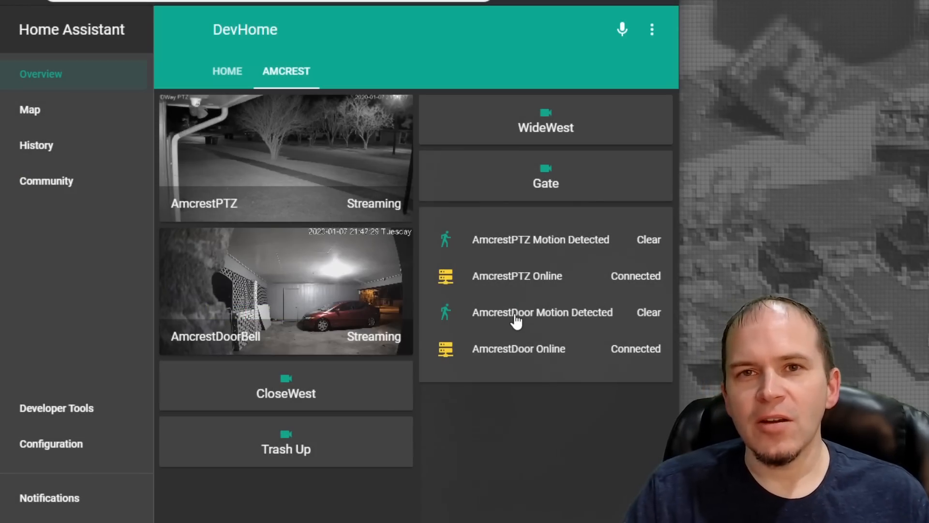
{"action": "left_click", "coordinate": [542, 312]}
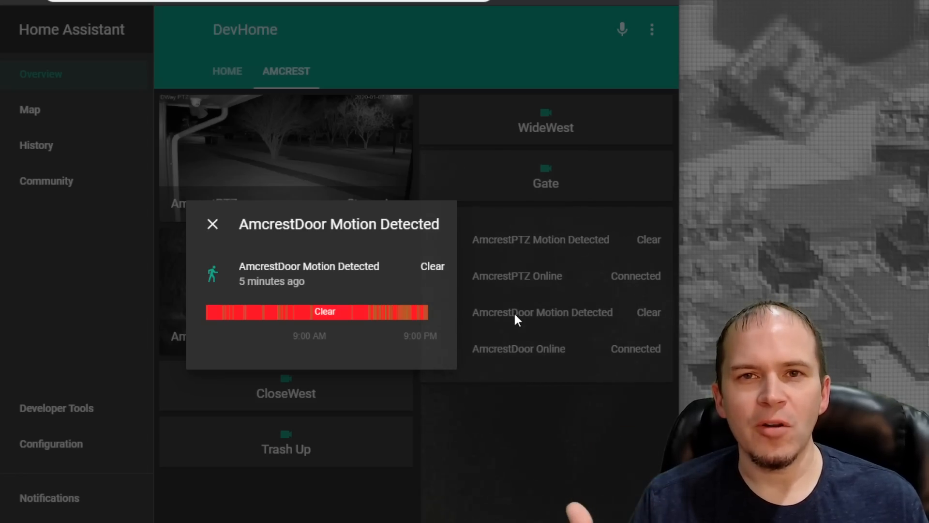
{"action": "left_click", "coordinate": [212, 224]}
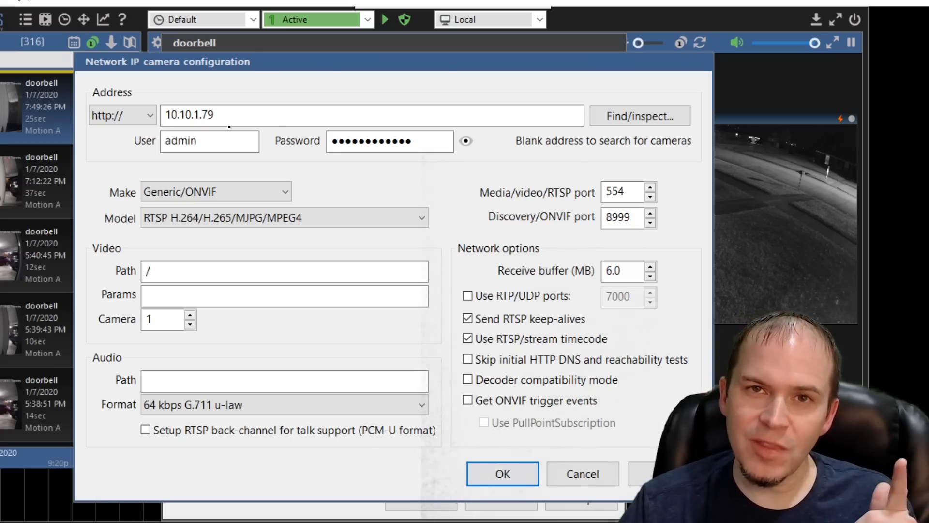
Show the doorbell camera's Network IP configuration with its address, ONVIF make and RTSP port.
{"action": "left_click", "coordinate": [209, 142]}
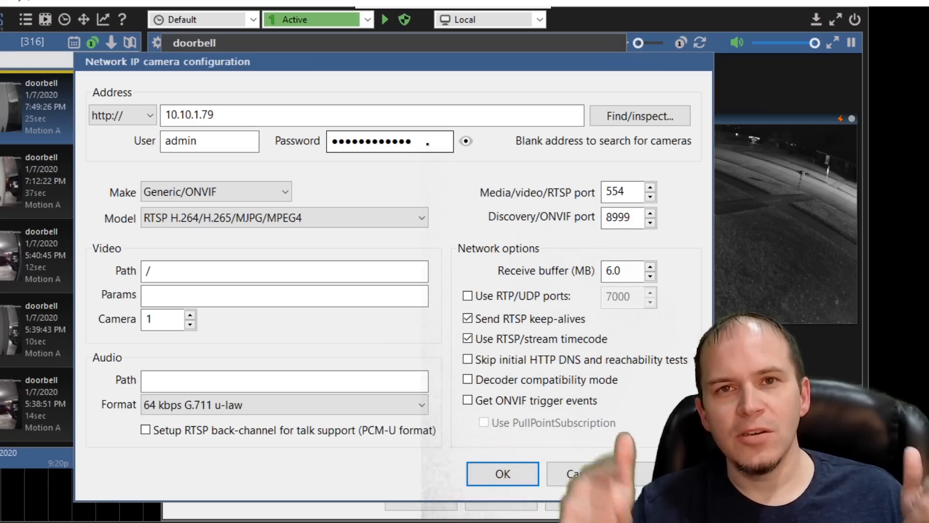
{"action": "left_click", "coordinate": [502, 473]}
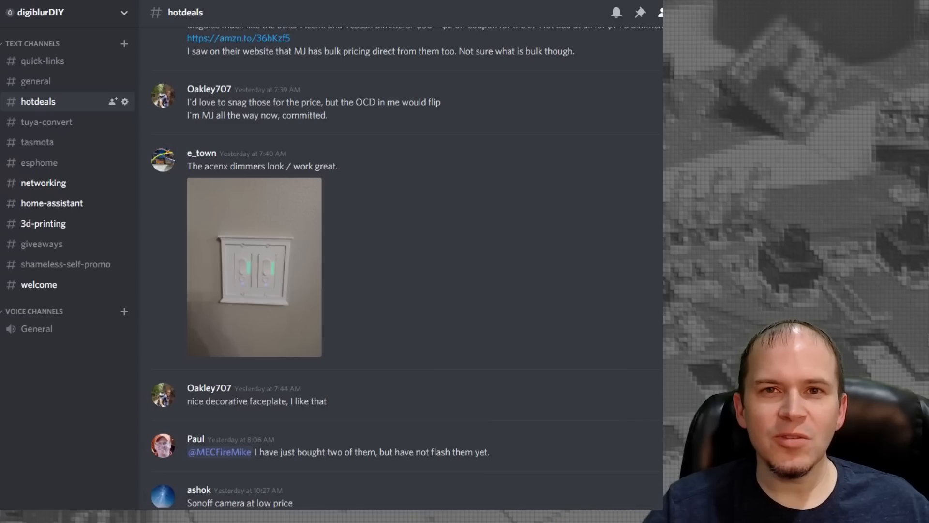
Switch to the #general channel of the community server.
{"action": "left_click", "coordinate": [36, 81]}
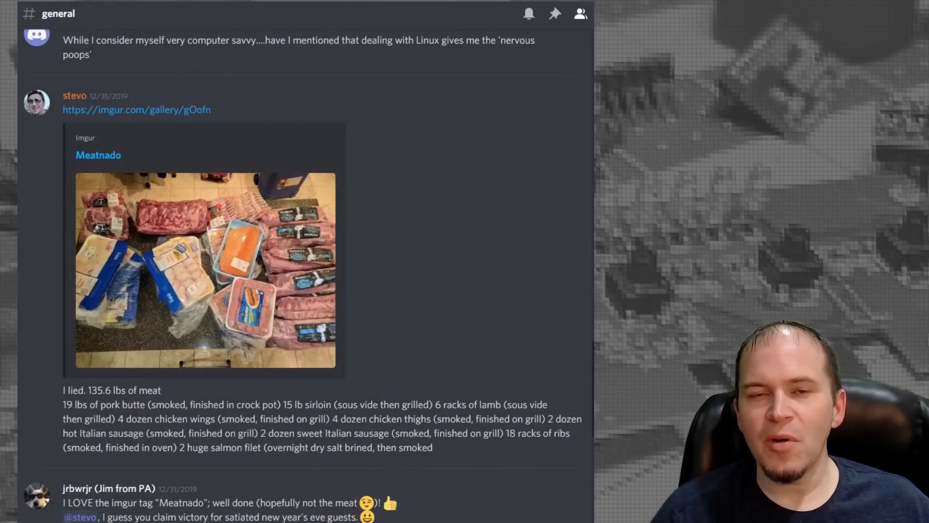